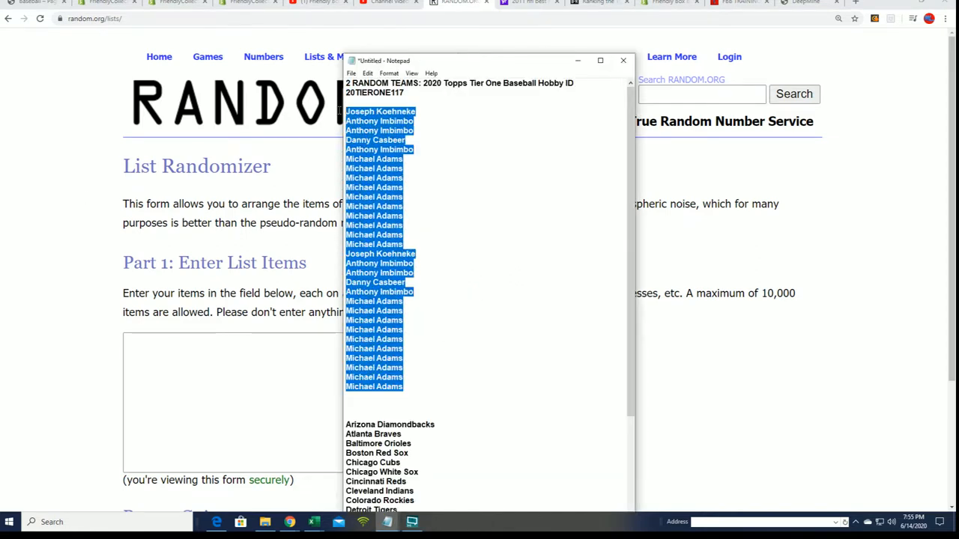
Paste the 30 owner names into the list box and randomize them, reshuffling five more times.
left_click(624, 60)
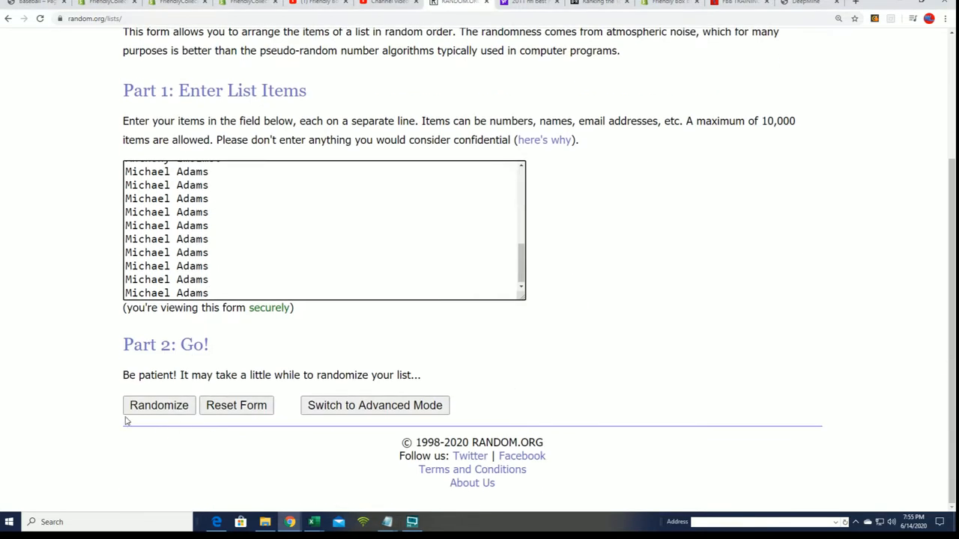
left_click(159, 405)
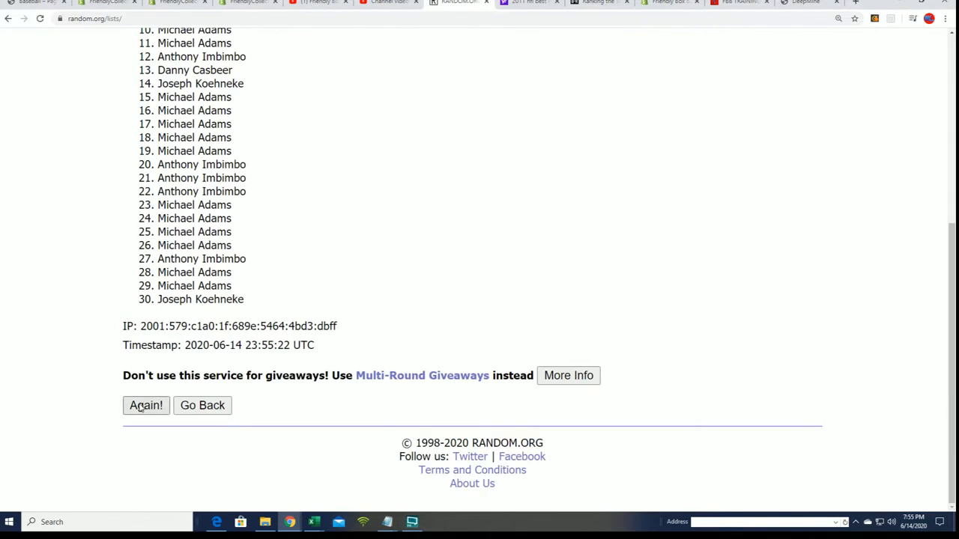
left_click(146, 405)
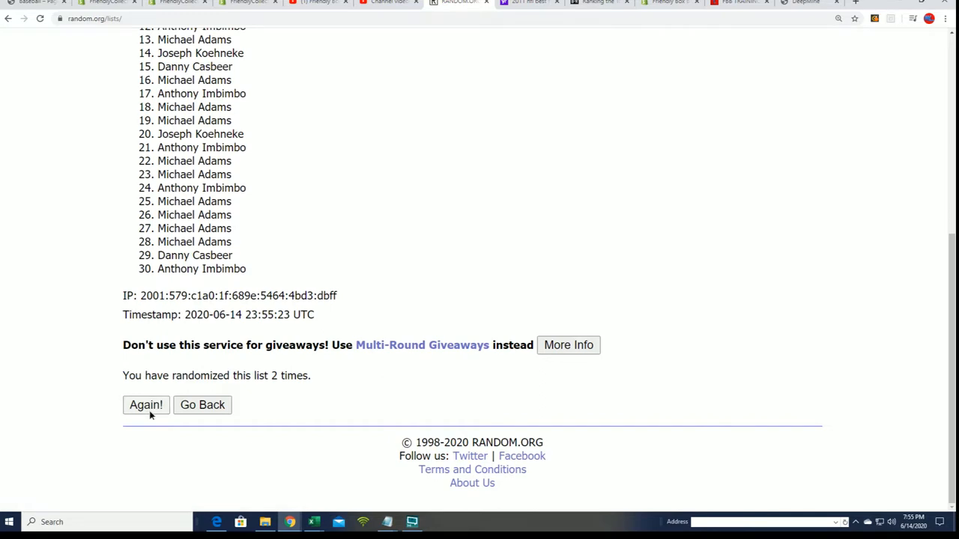
left_click(146, 404)
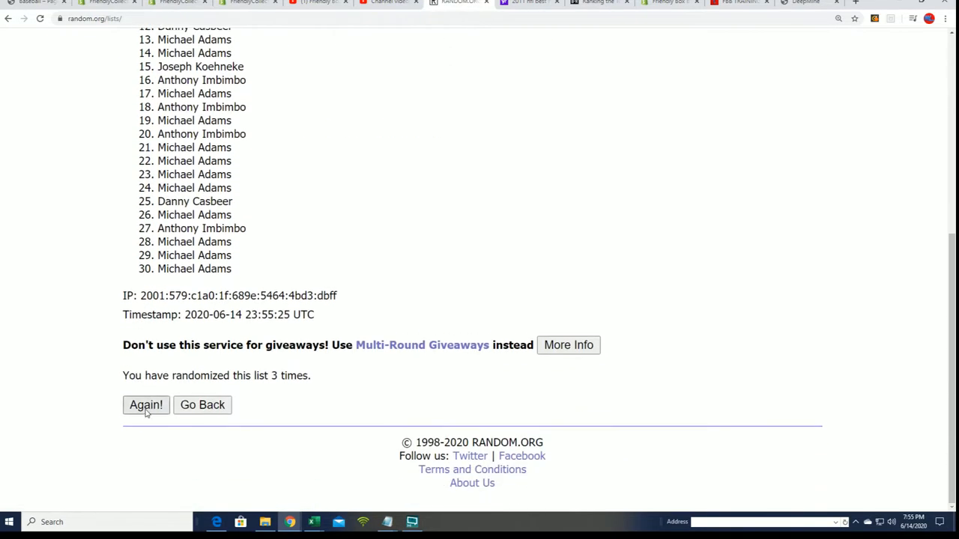
left_click(145, 405)
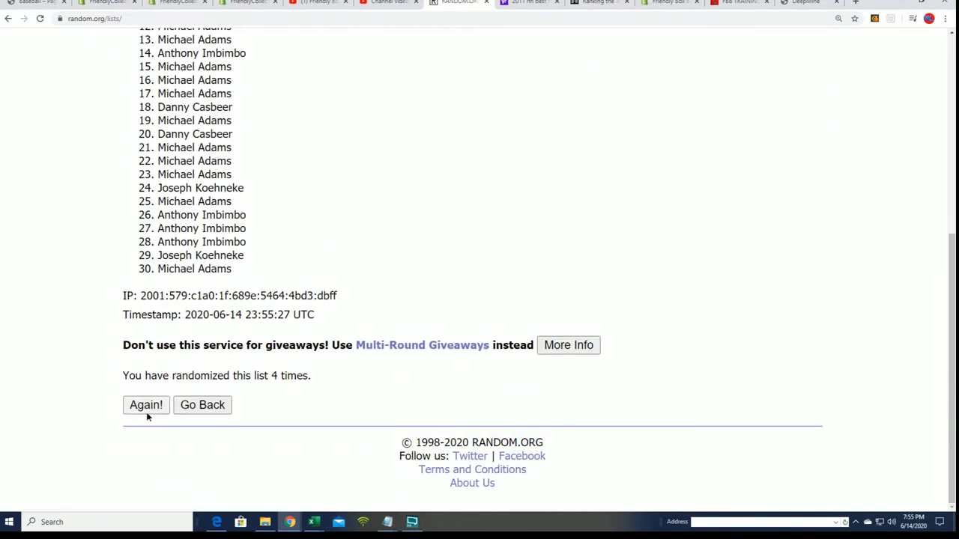
left_click(146, 404)
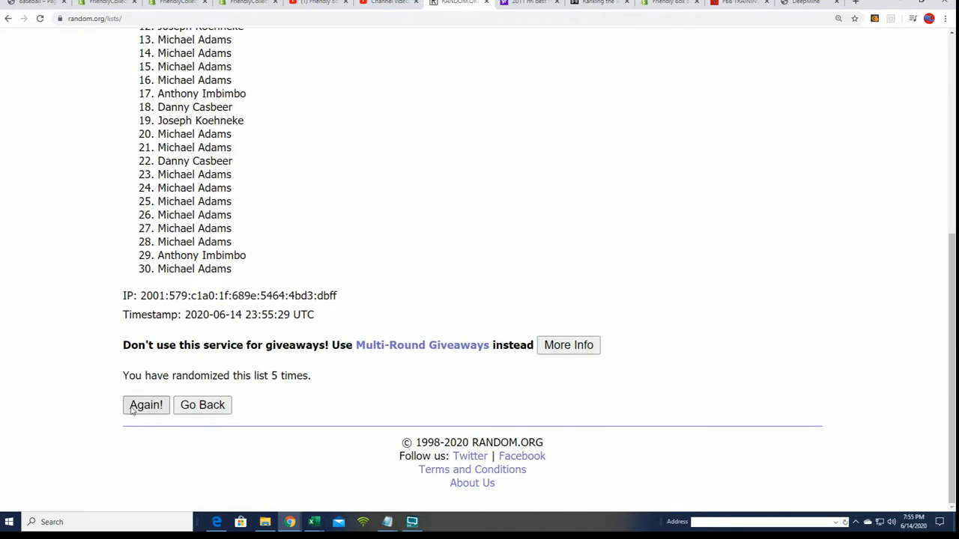
left_click(146, 404)
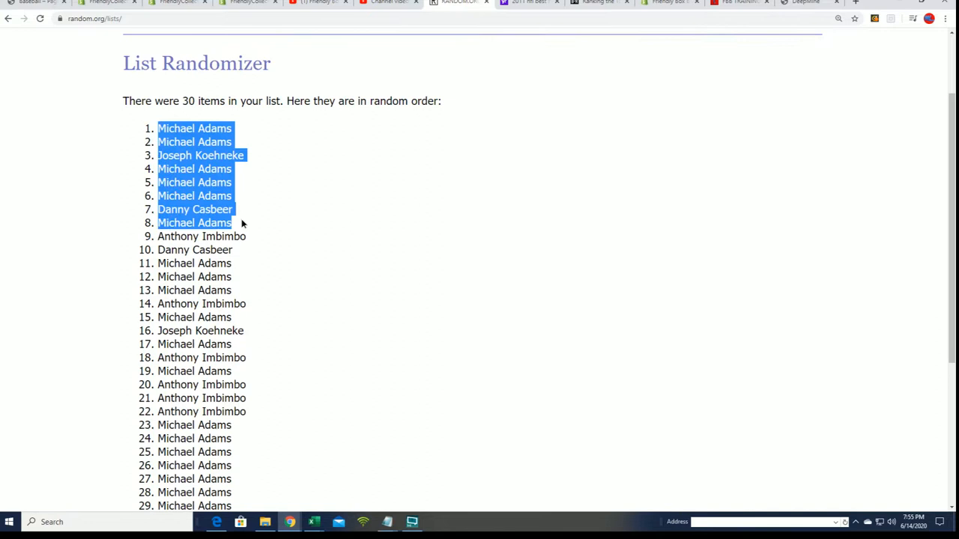
Scroll through the randomized owner list to select all 30 names for copying.
scroll("down", 3)
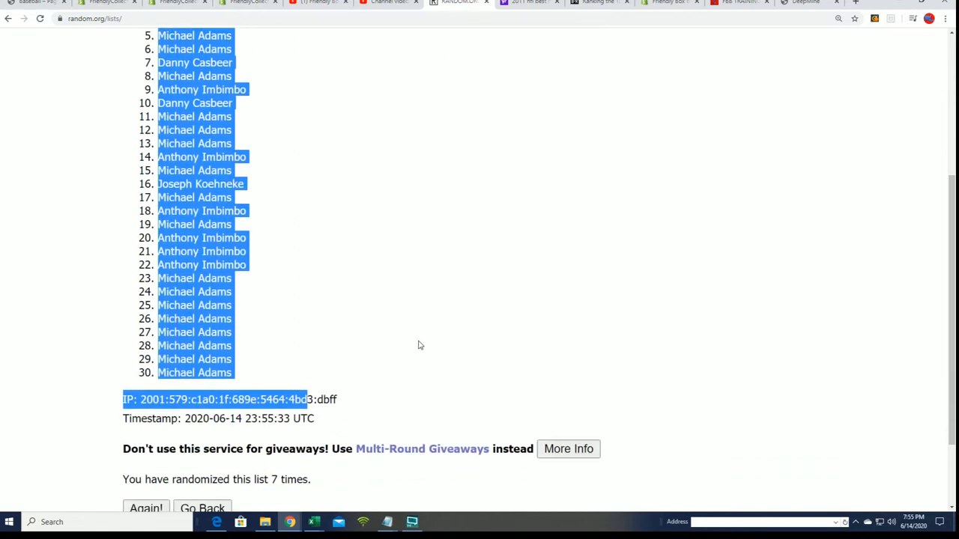
mouse_move(84, 209)
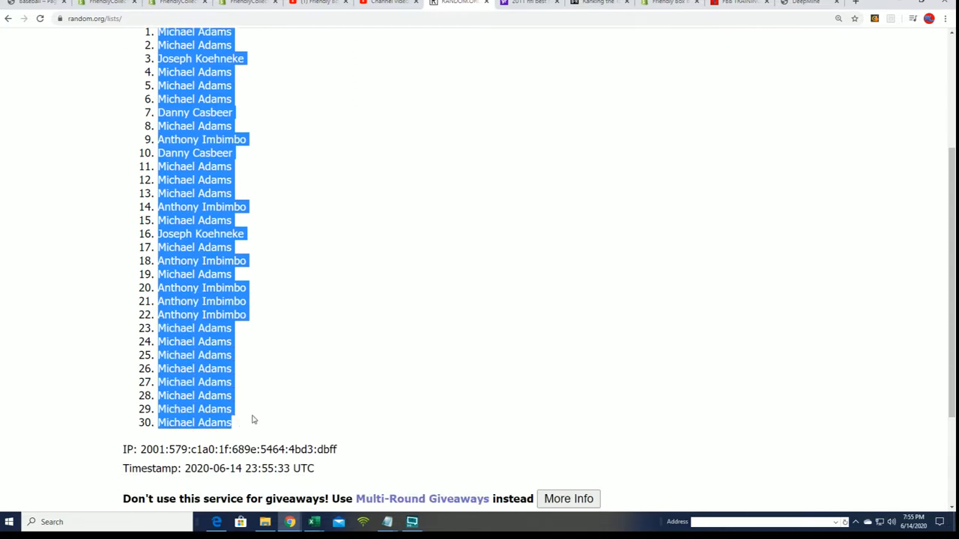
scroll("down", 3)
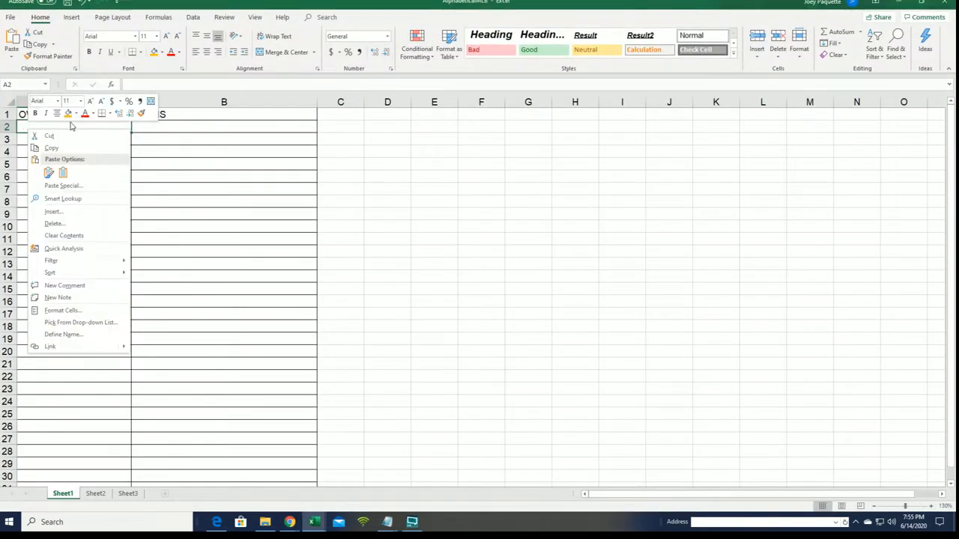
Paste the owner names as text into A2 beneath the OWNERS heading.
left_click(62, 186)
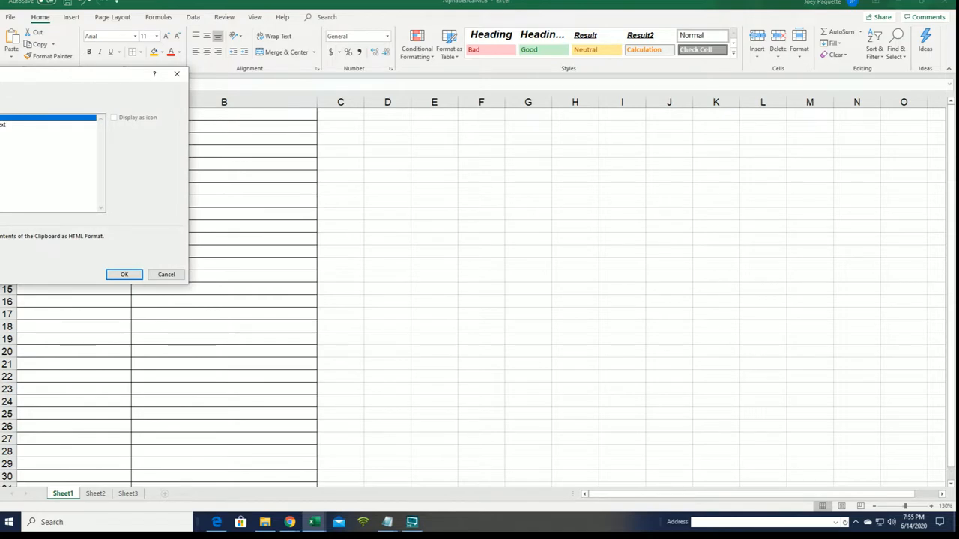
left_click(123, 274)
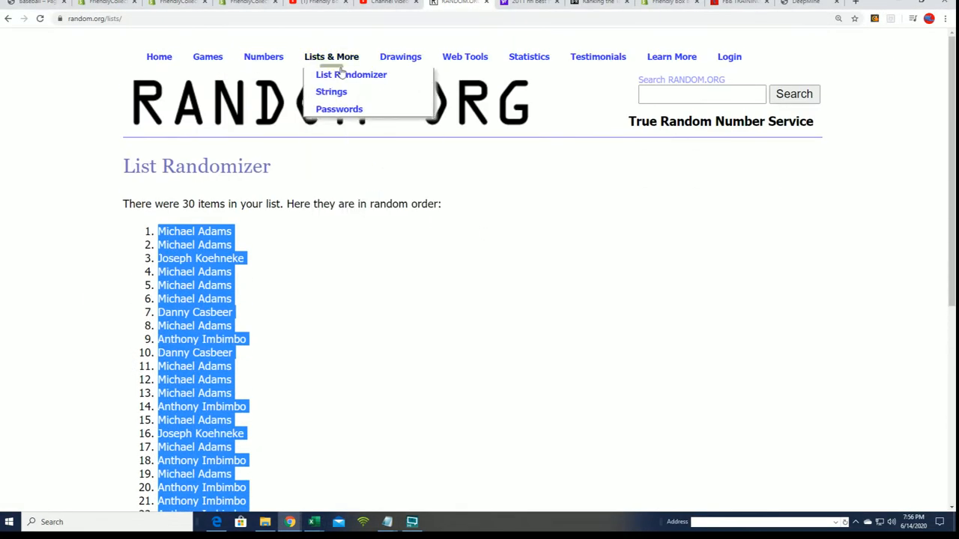
Return to the List Randomizer, paste the 30 MLB teams and shuffle them three times.
left_click(350, 75)
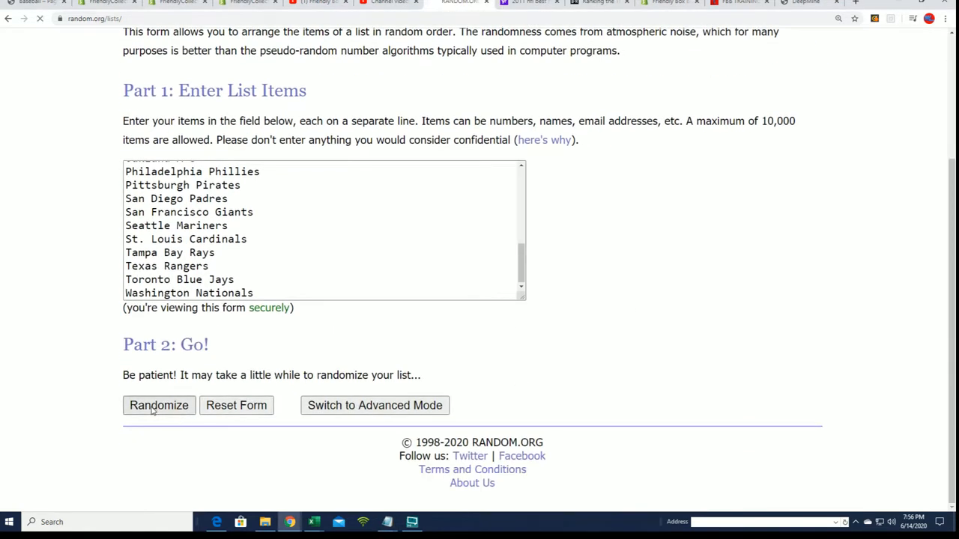
left_click(159, 404)
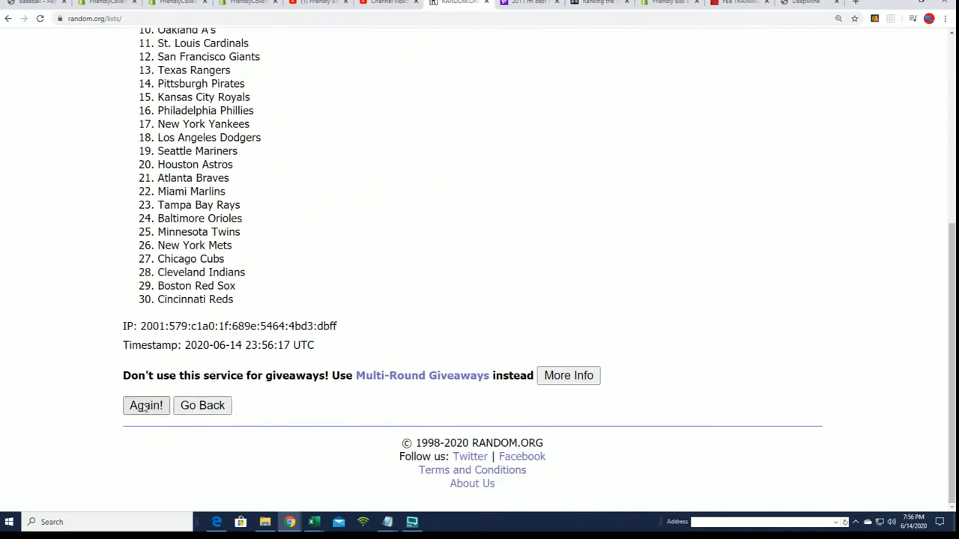
left_click(145, 405)
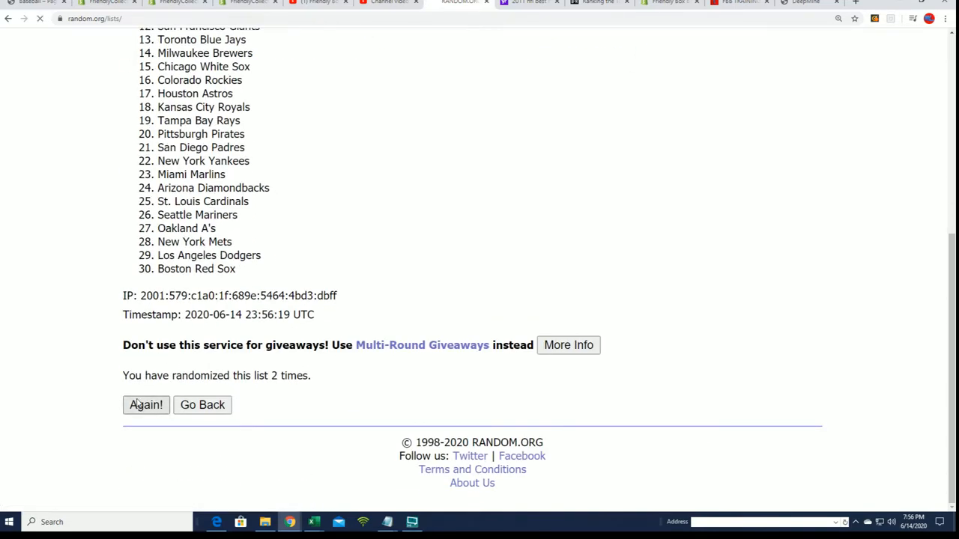
left_click(146, 404)
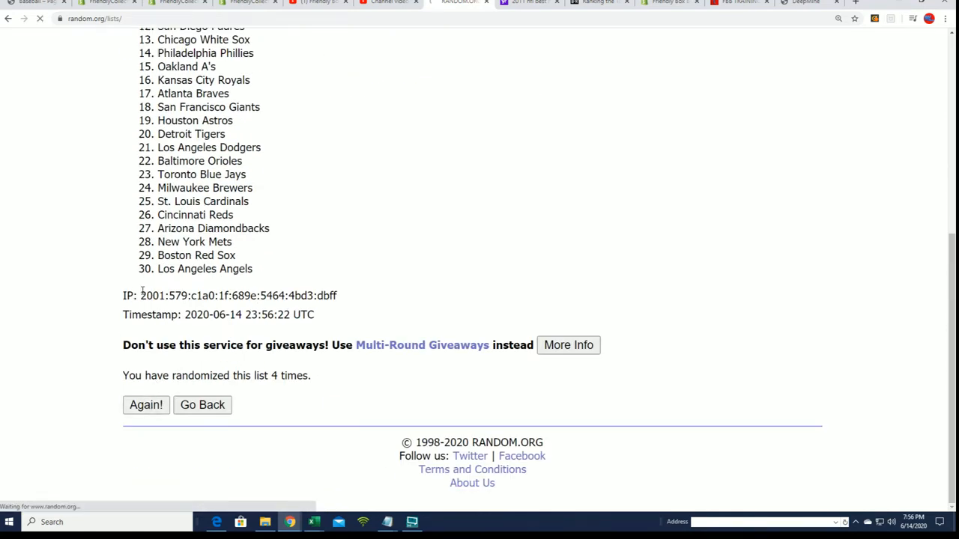
Reshuffle the teams to a seventh randomization and select the resulting list for copying.
left_click(146, 404)
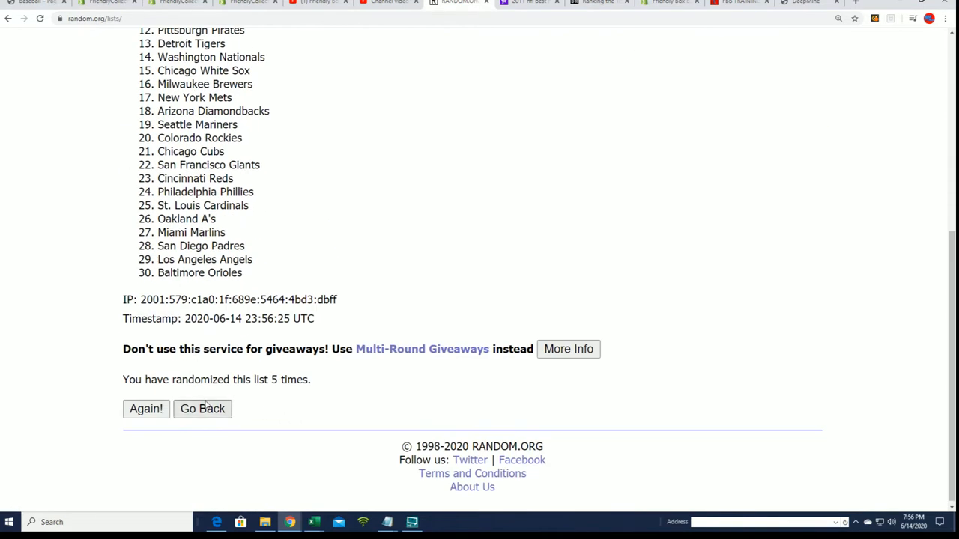
left_click(145, 407)
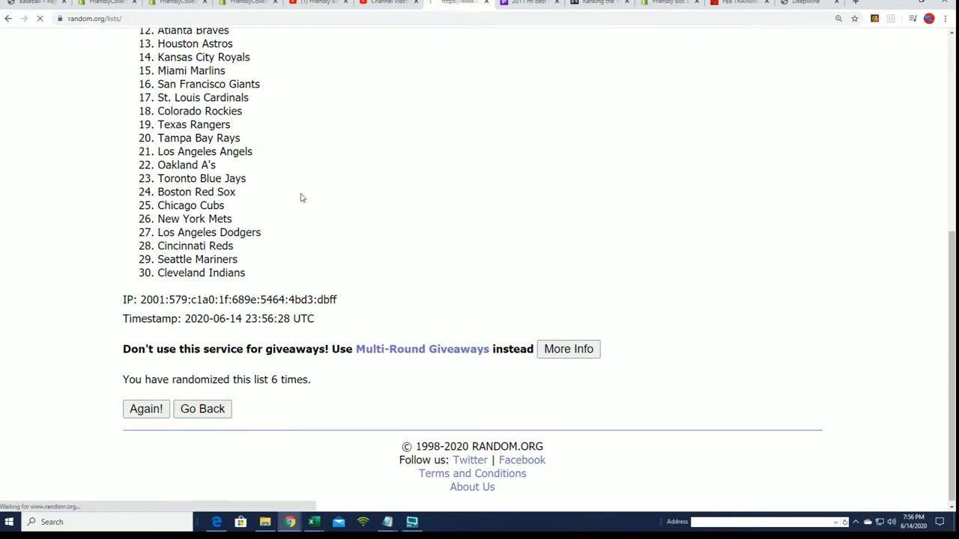
left_click(147, 409)
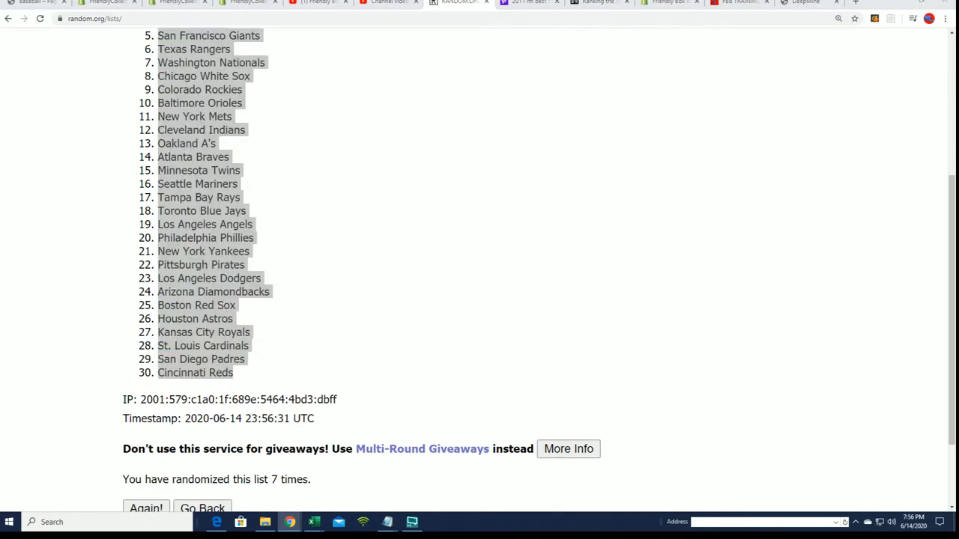
left_click(313, 522)
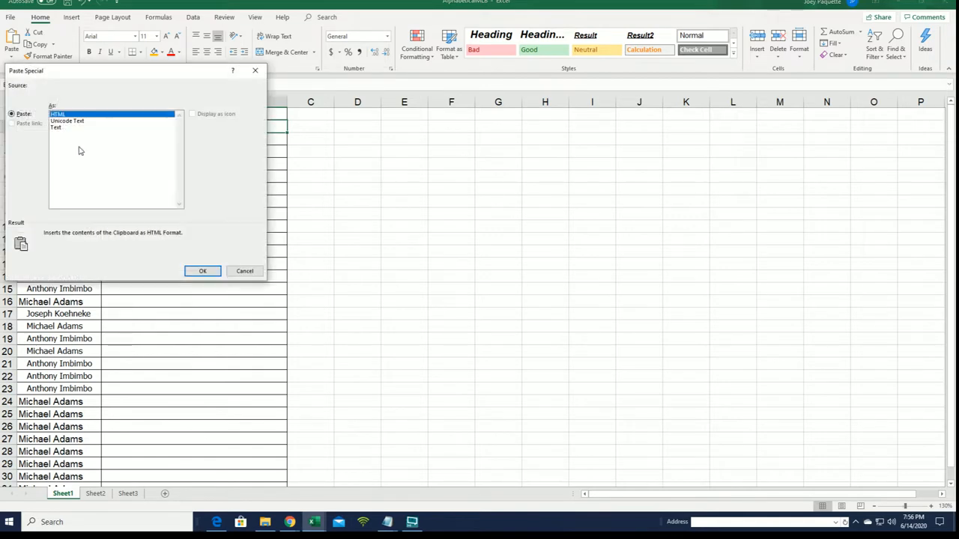
Paste the randomized teams as text into column B beside the owners.
left_click(202, 270)
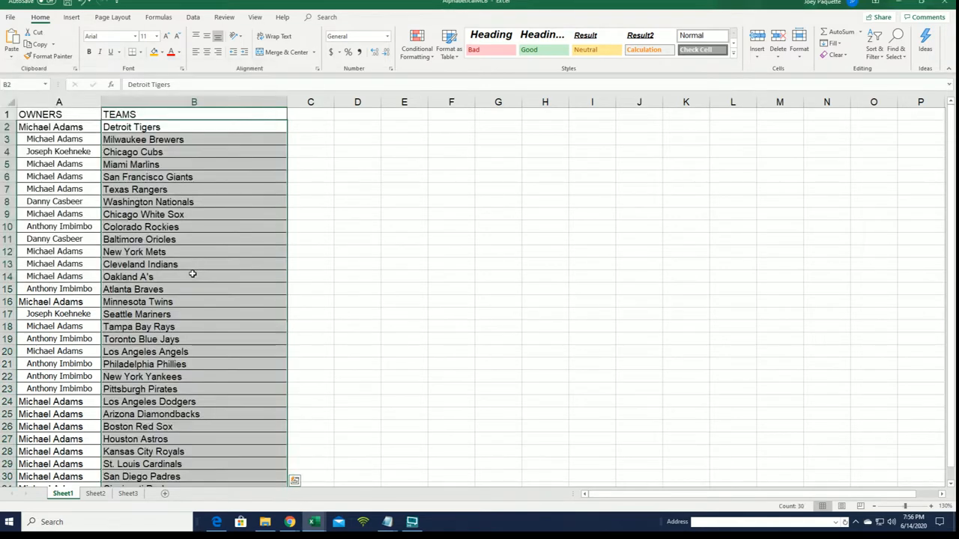
mouse_move(234, 251)
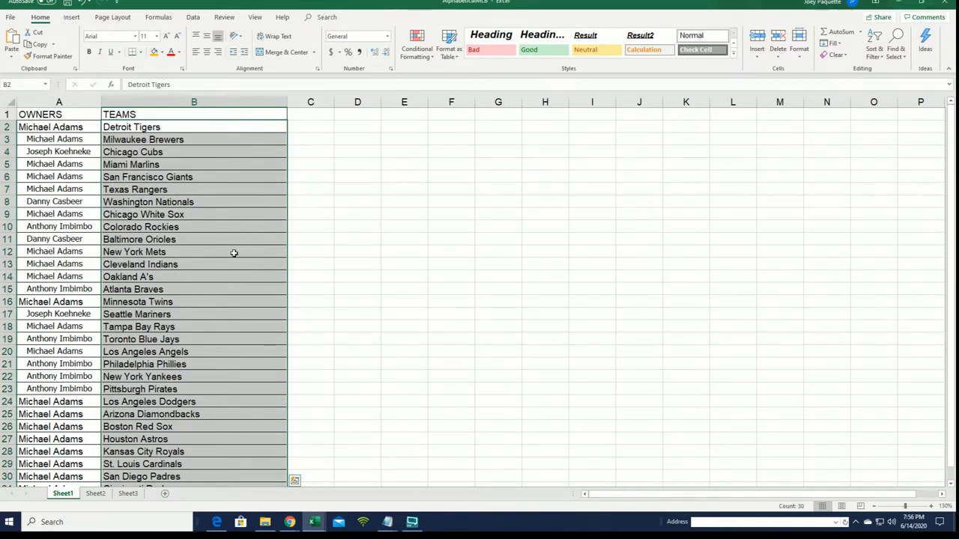
left_click(195, 338)
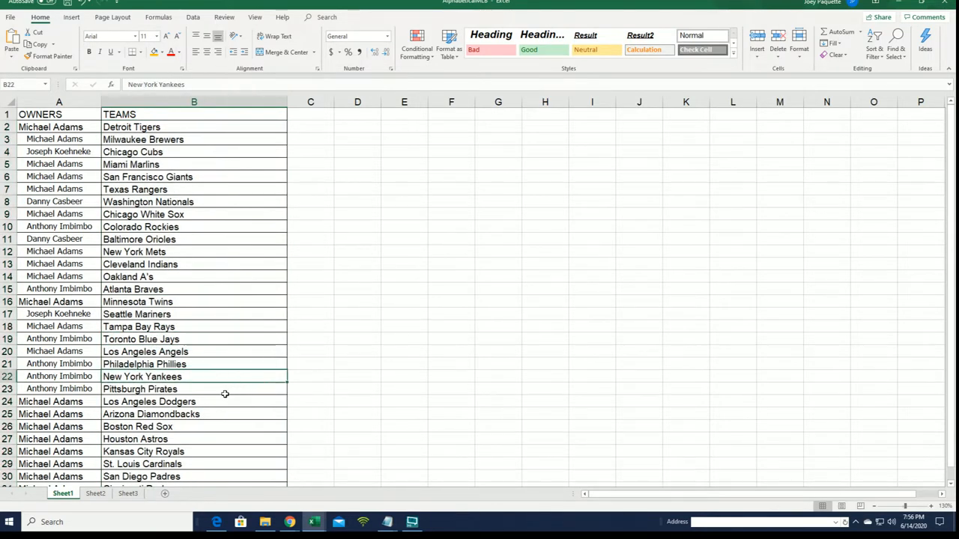
scroll("down", 3)
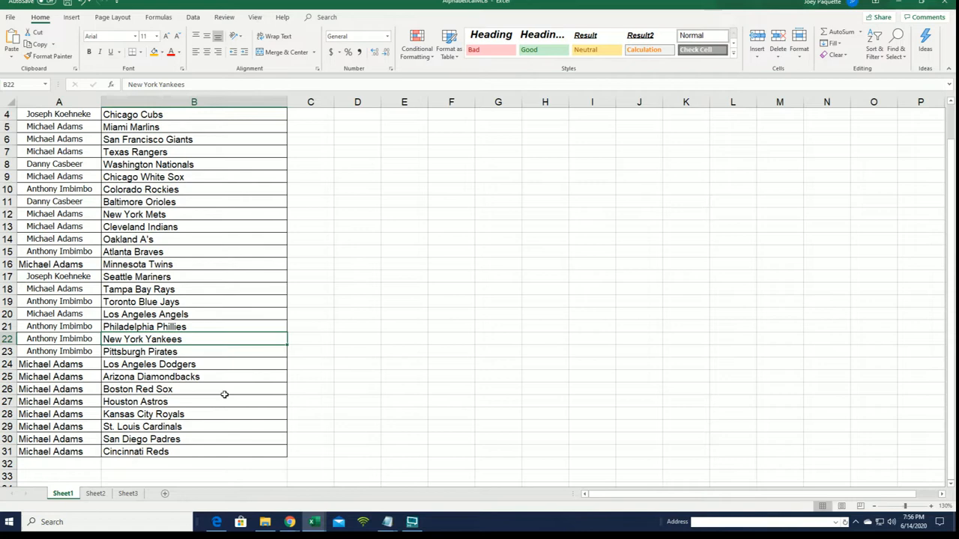
mouse_move(213, 343)
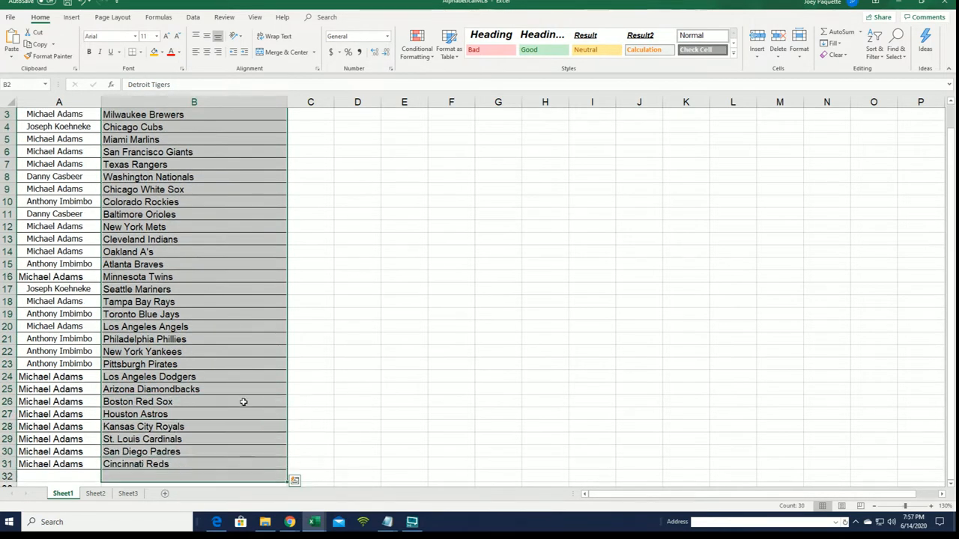
Sort the TEAMS column A to Z, Arizona Diamondbacks through Toronto Blue Jays.
left_click(875, 39)
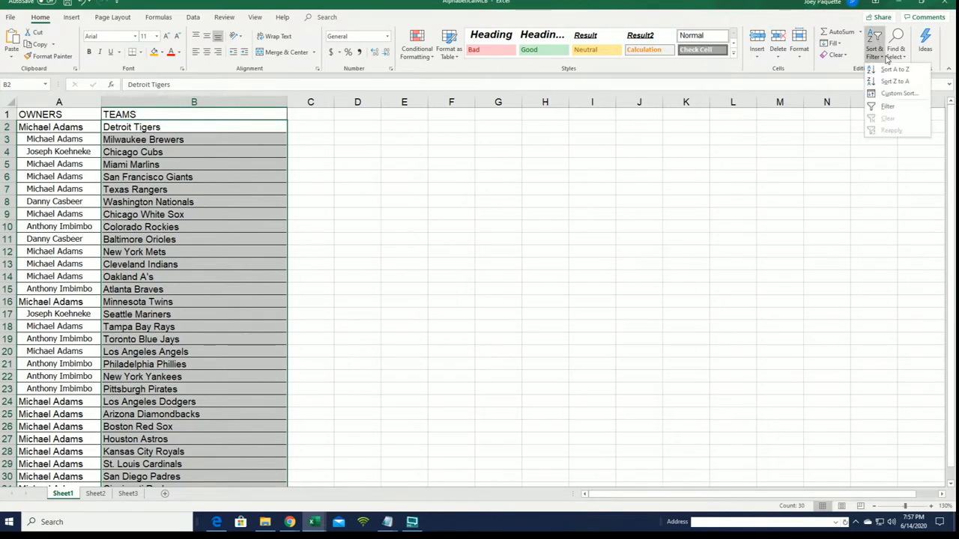
left_click(894, 69)
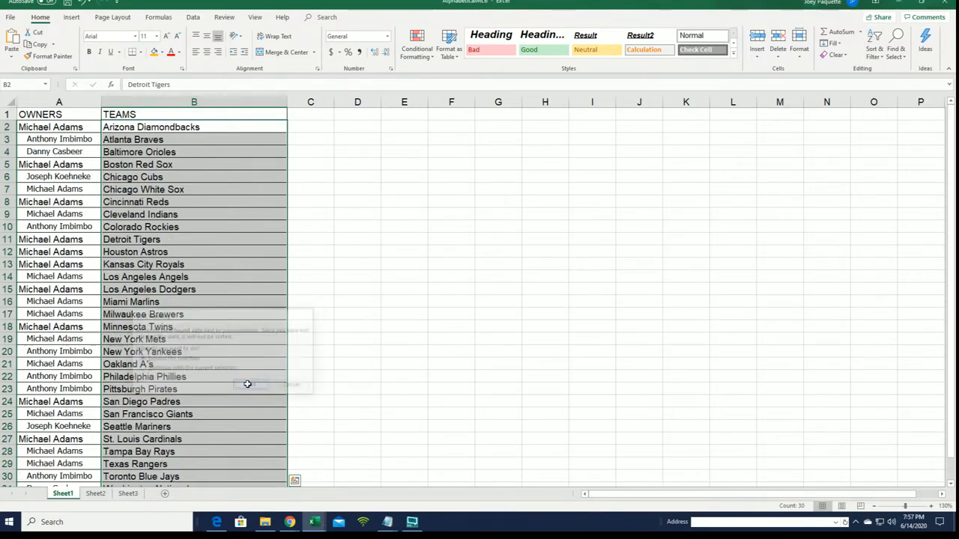